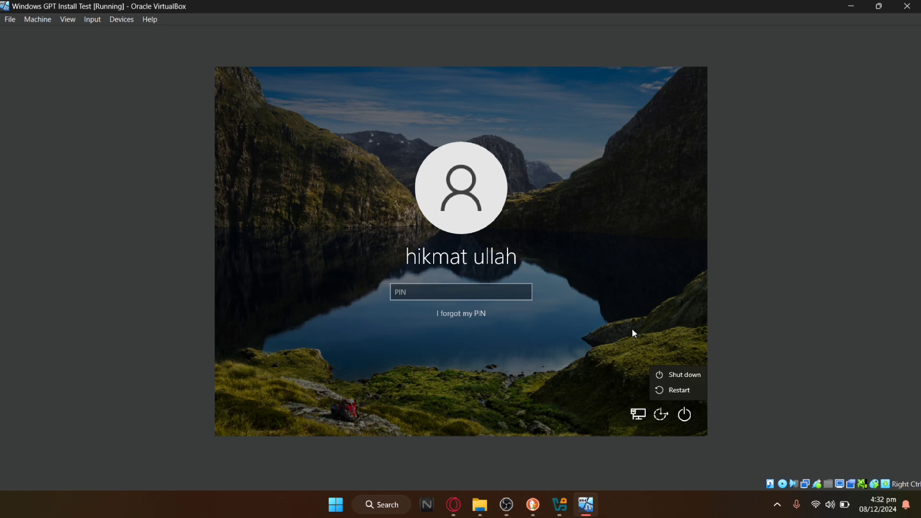
{"action": "mouse_move", "coordinate": [626, 329]}
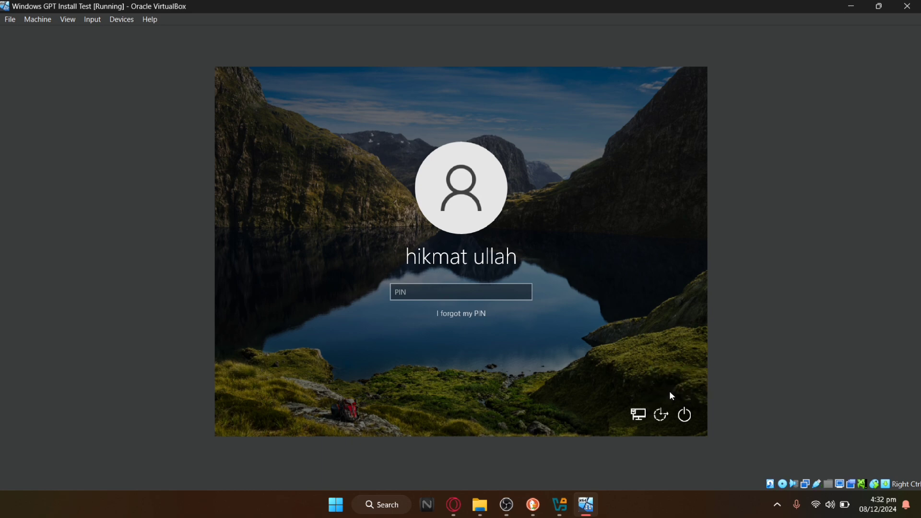
- Restart the VM from the sign-in screen, confirming despite the unsaved-work warning
{"action": "left_click", "coordinate": [685, 415]}
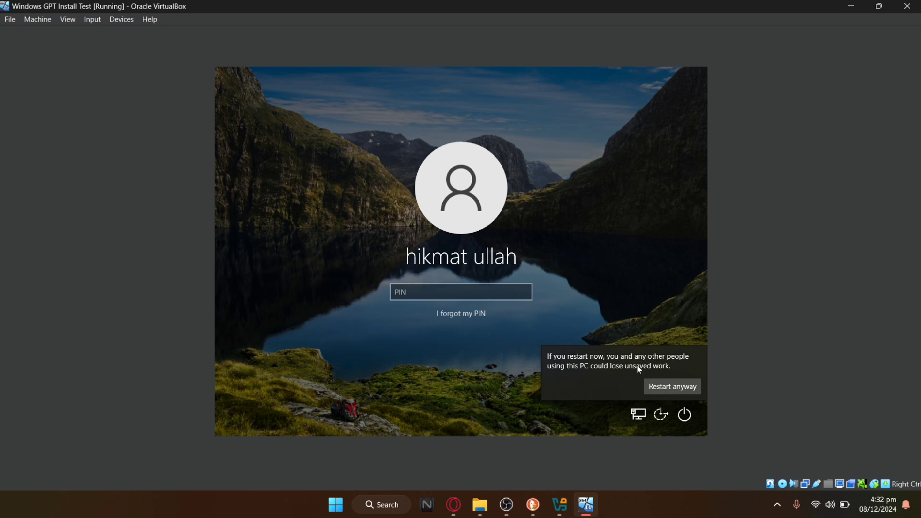
{"action": "mouse_move", "coordinate": [698, 380]}
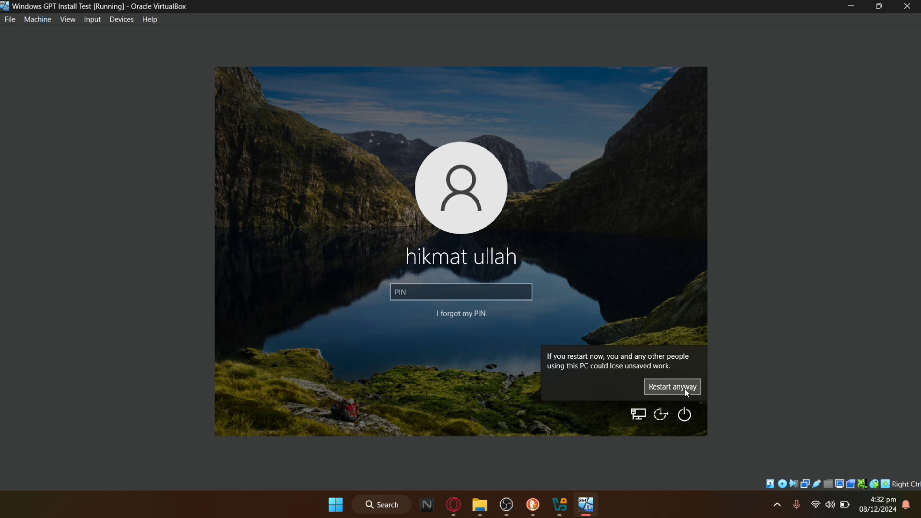
{"action": "left_click", "coordinate": [672, 387]}
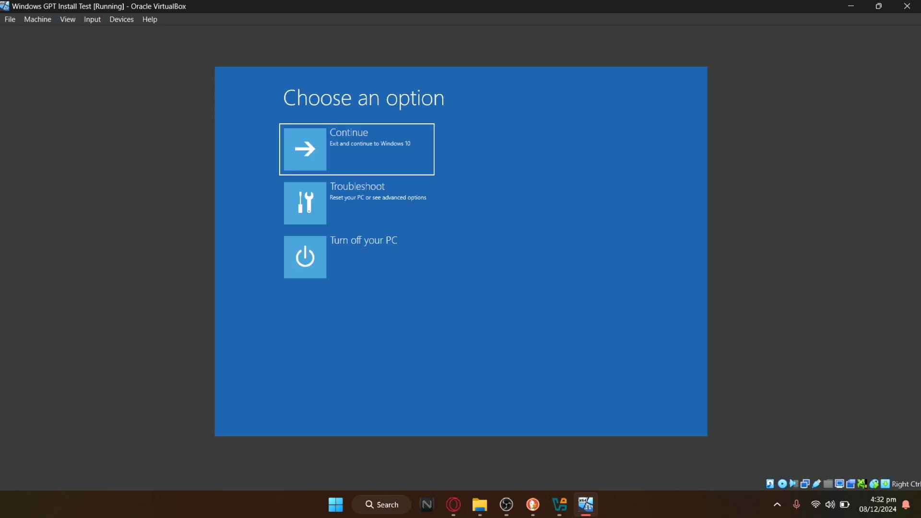
{"action": "mouse_move", "coordinate": [359, 203]}
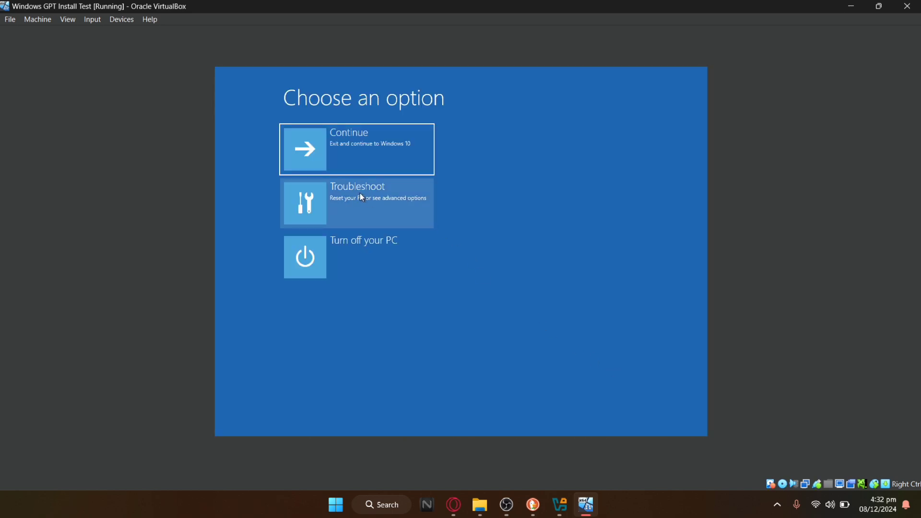
- Go to Troubleshoot > Advanced options > Startup Settings and restart
{"action": "left_click", "coordinate": [356, 204]}
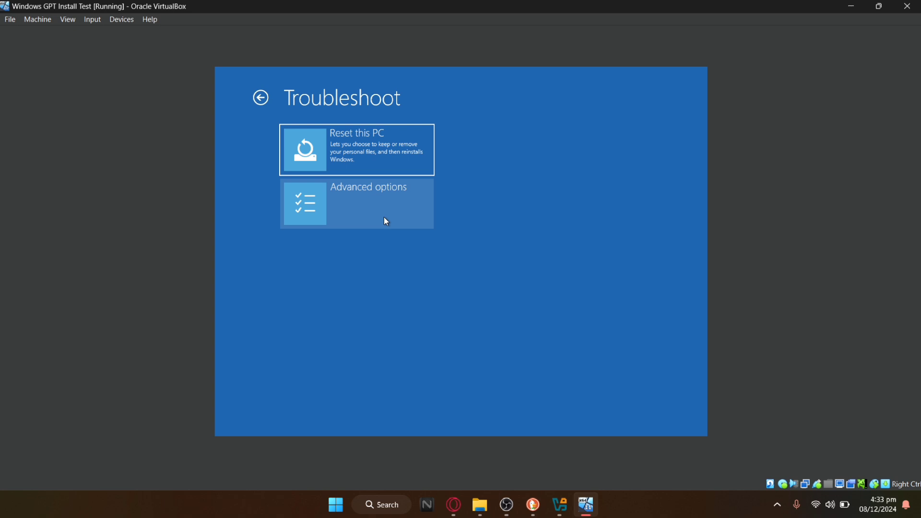
{"action": "left_click", "coordinate": [357, 203]}
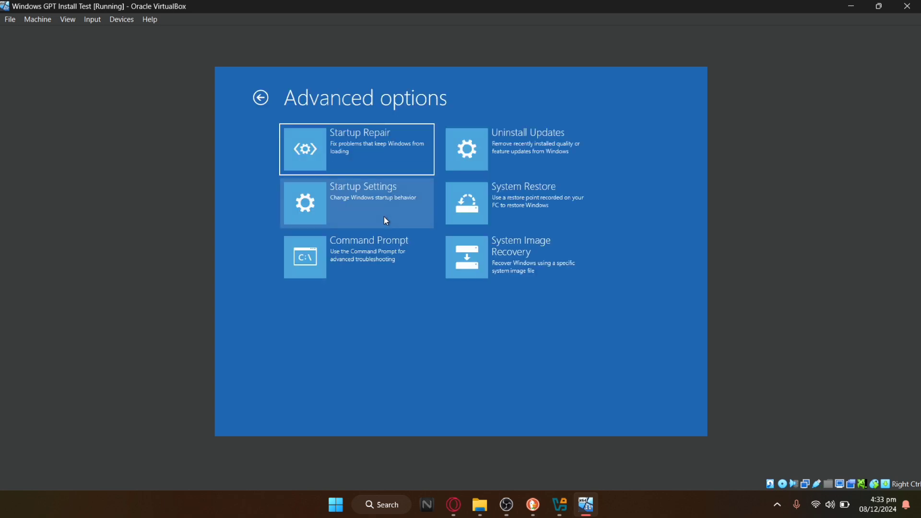
{"action": "left_click", "coordinate": [356, 202]}
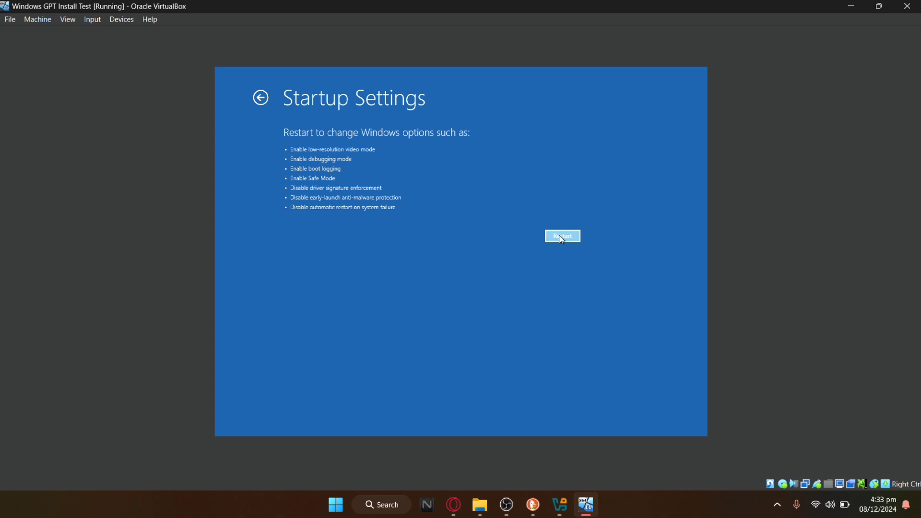
{"action": "left_click", "coordinate": [561, 236]}
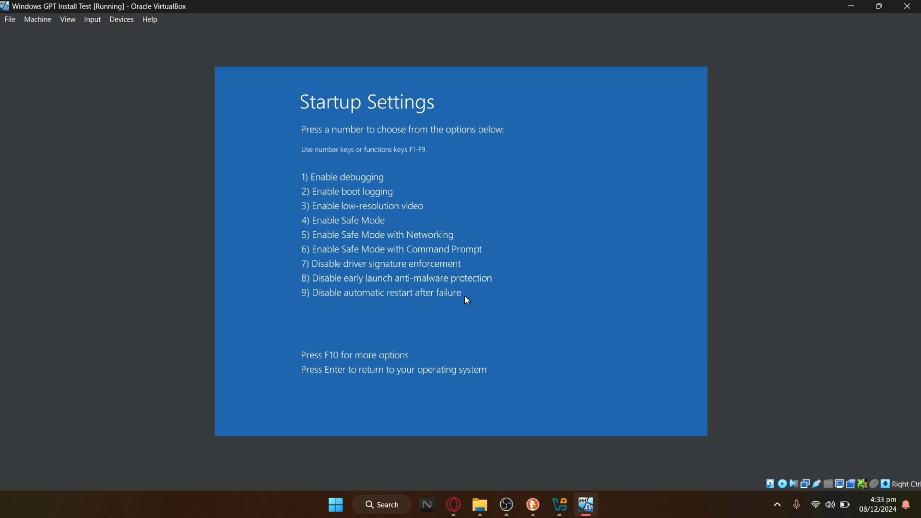
- Choose Safe Mode with Networking, then minimize the VirtualBox Manager window
{"action": "key", "text": "Enter"}
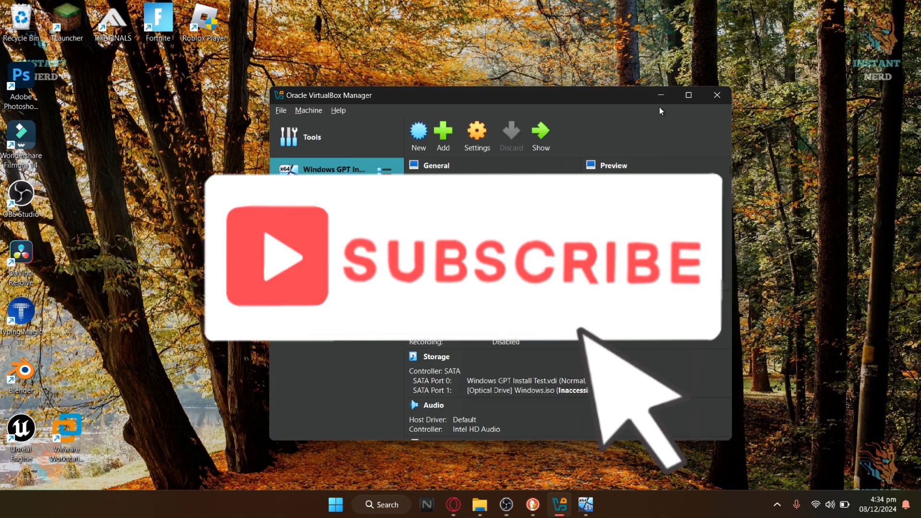
{"action": "left_click", "coordinate": [717, 95]}
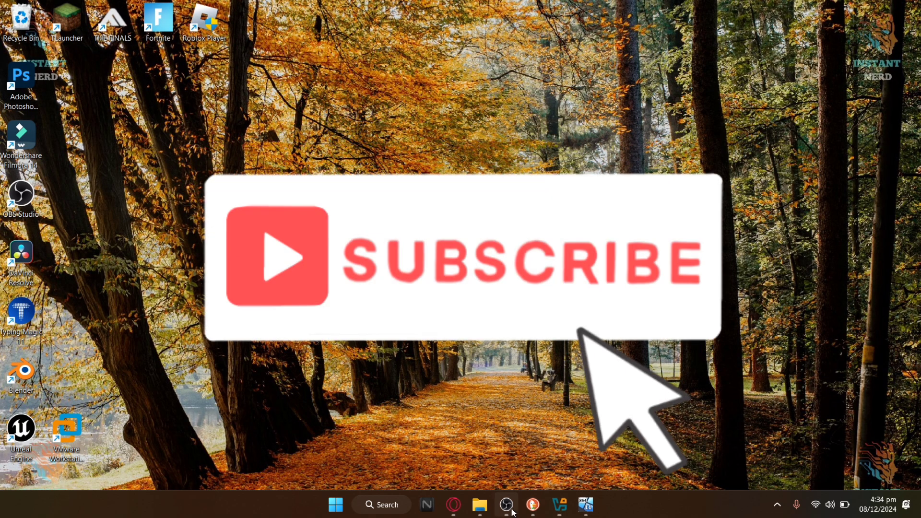